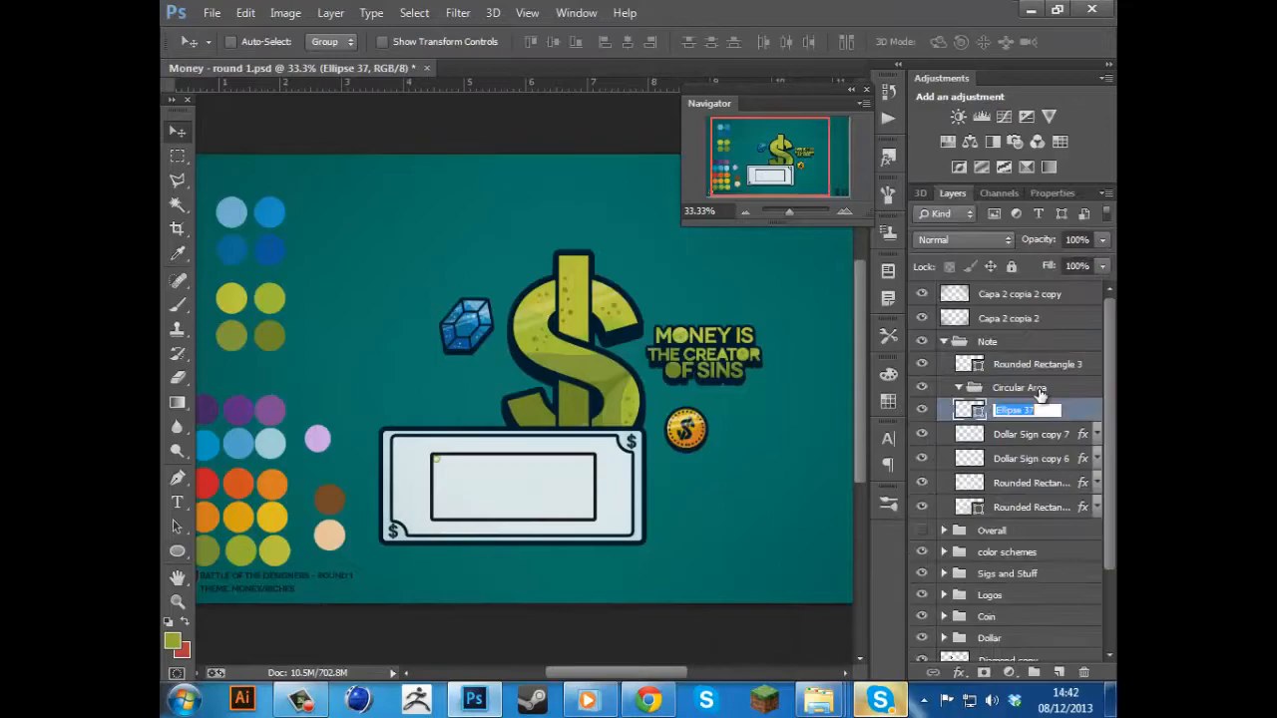
Step: Duplicate the Diamond group so a second blue diamond sits beside the dollar sign near the coin
{"action": "right_click", "coordinate": [1028, 409]}
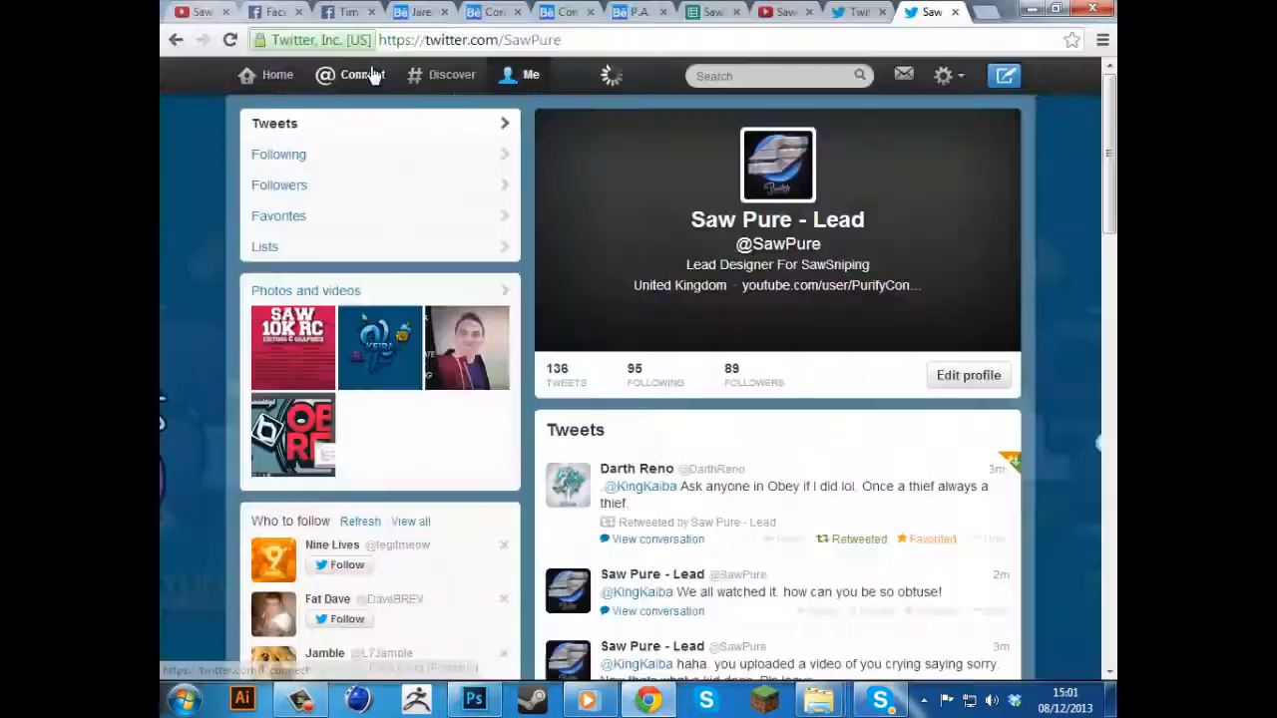
{"action": "left_click", "coordinate": [473, 698]}
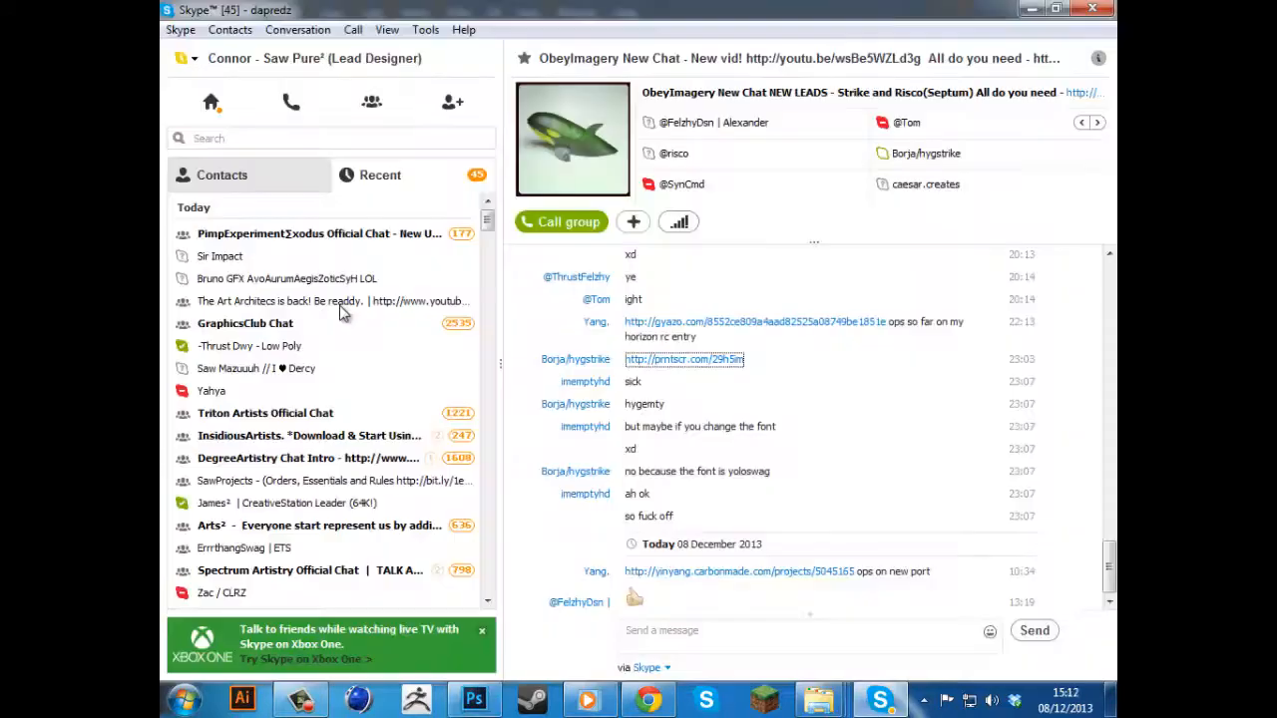
{"action": "left_click", "coordinate": [474, 698]}
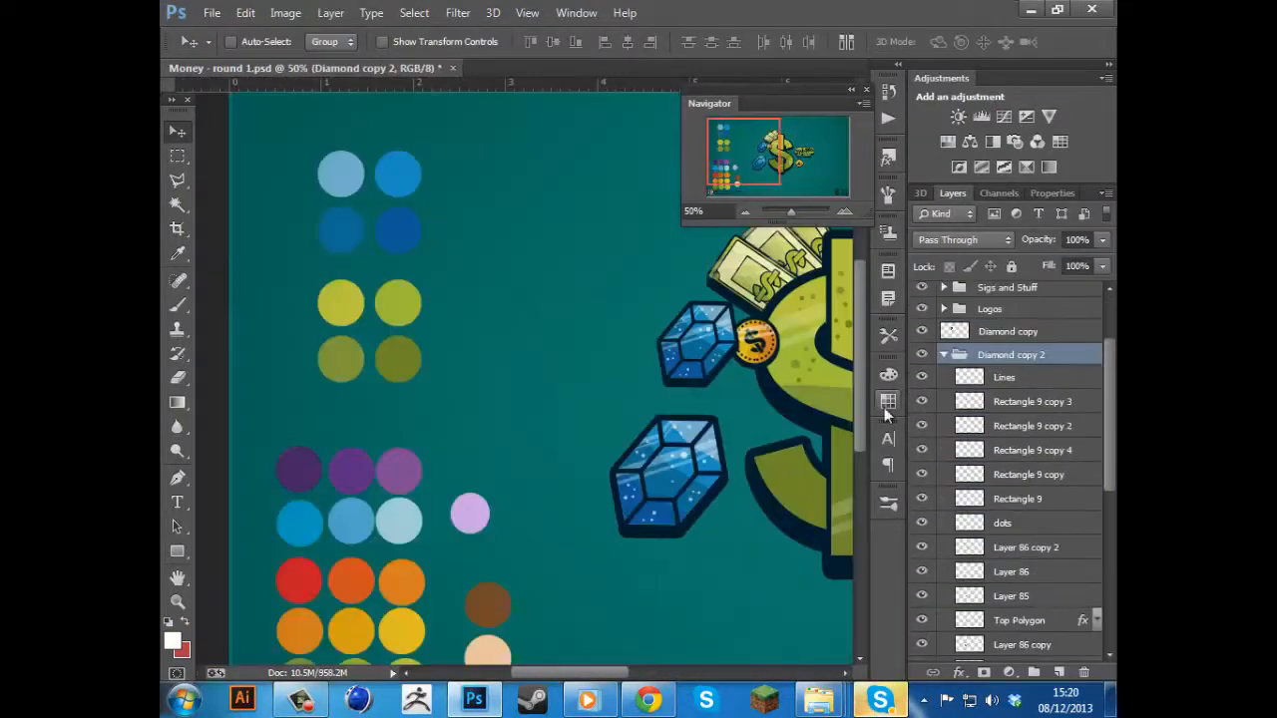